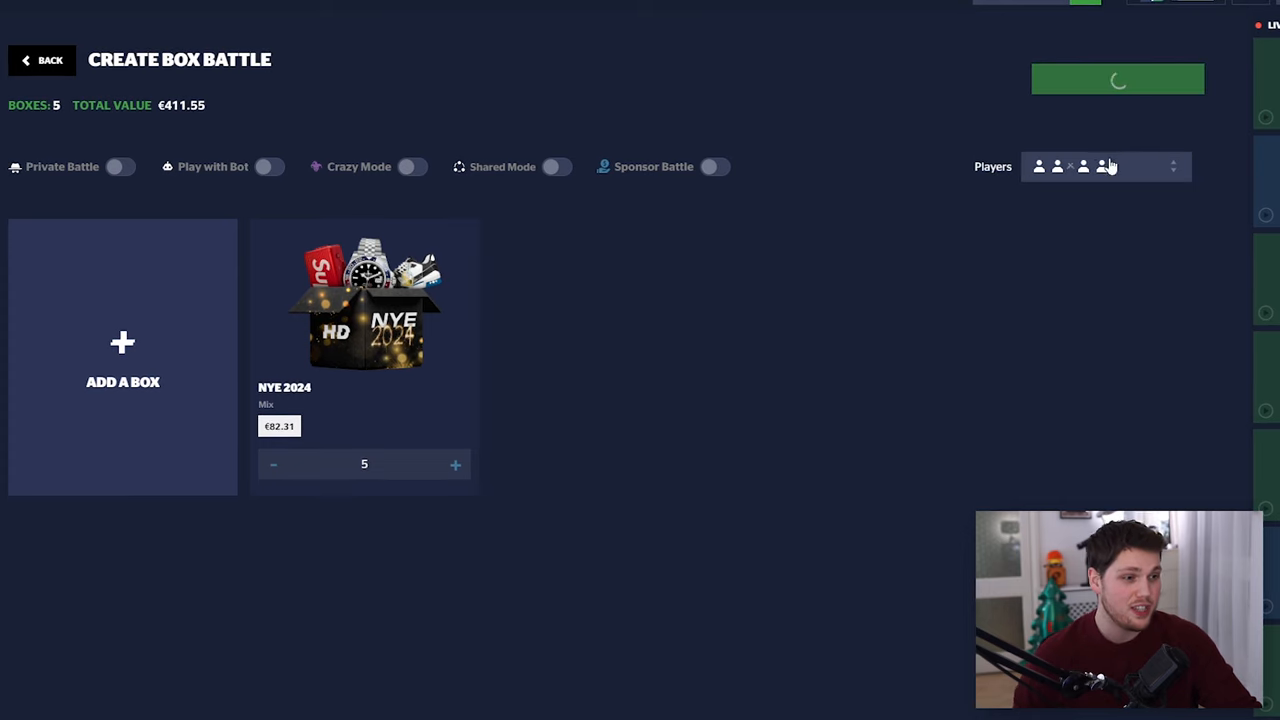
# - Fill the empty seats of the five-box NYE 2024 battle with bots and let it play out
pyautogui.click(1116, 80)
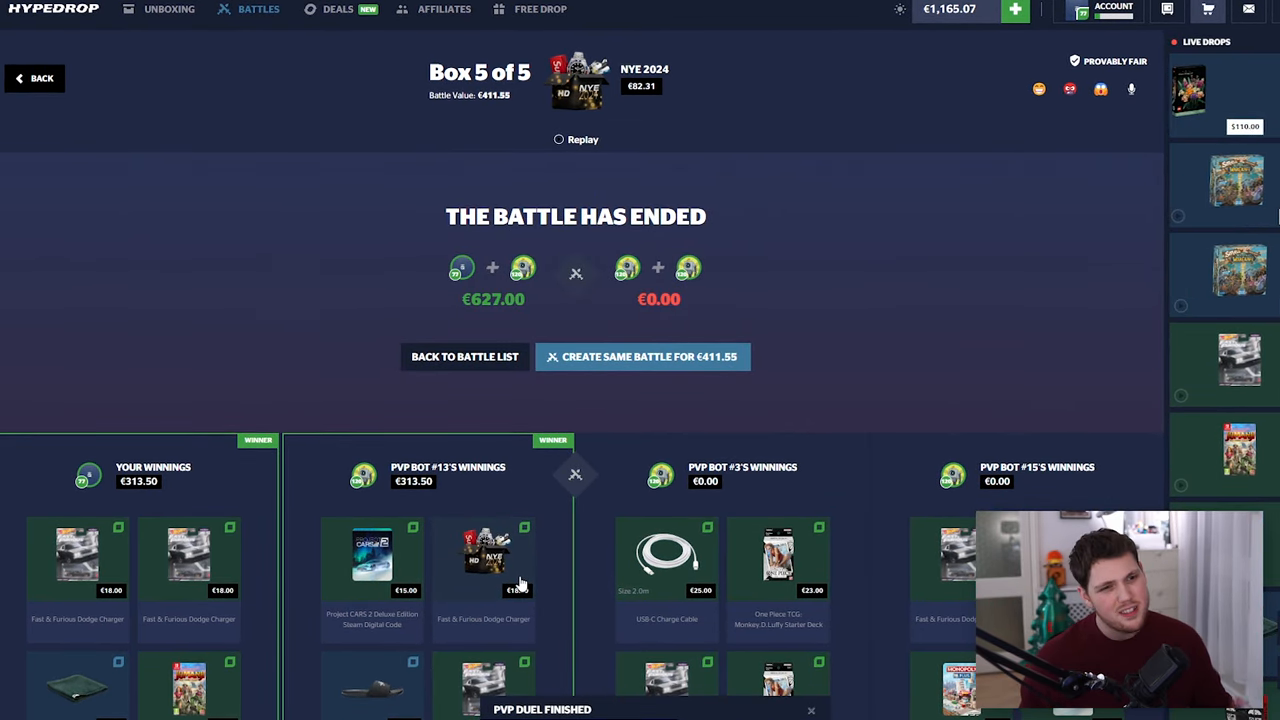
# - Leave the finished battle, create the €352.93 five-box battle and fill its seats with bots
pyautogui.click(640, 356)
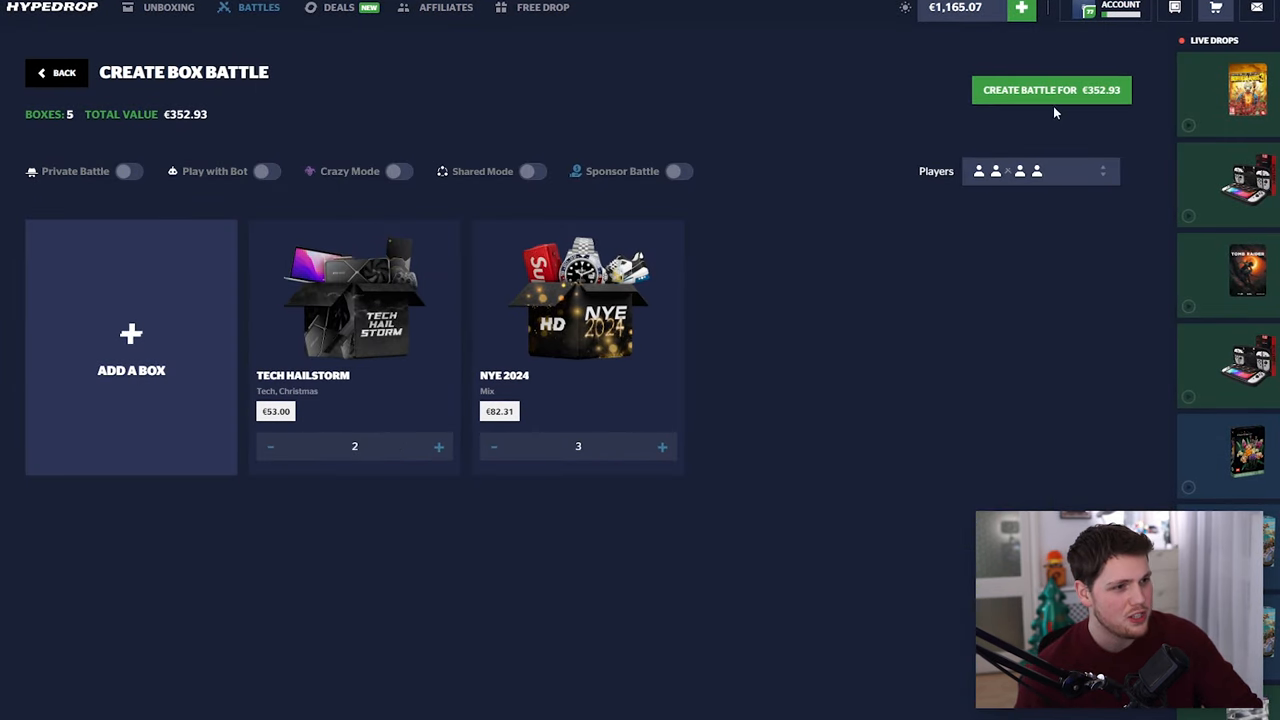
pyautogui.click(1050, 90)
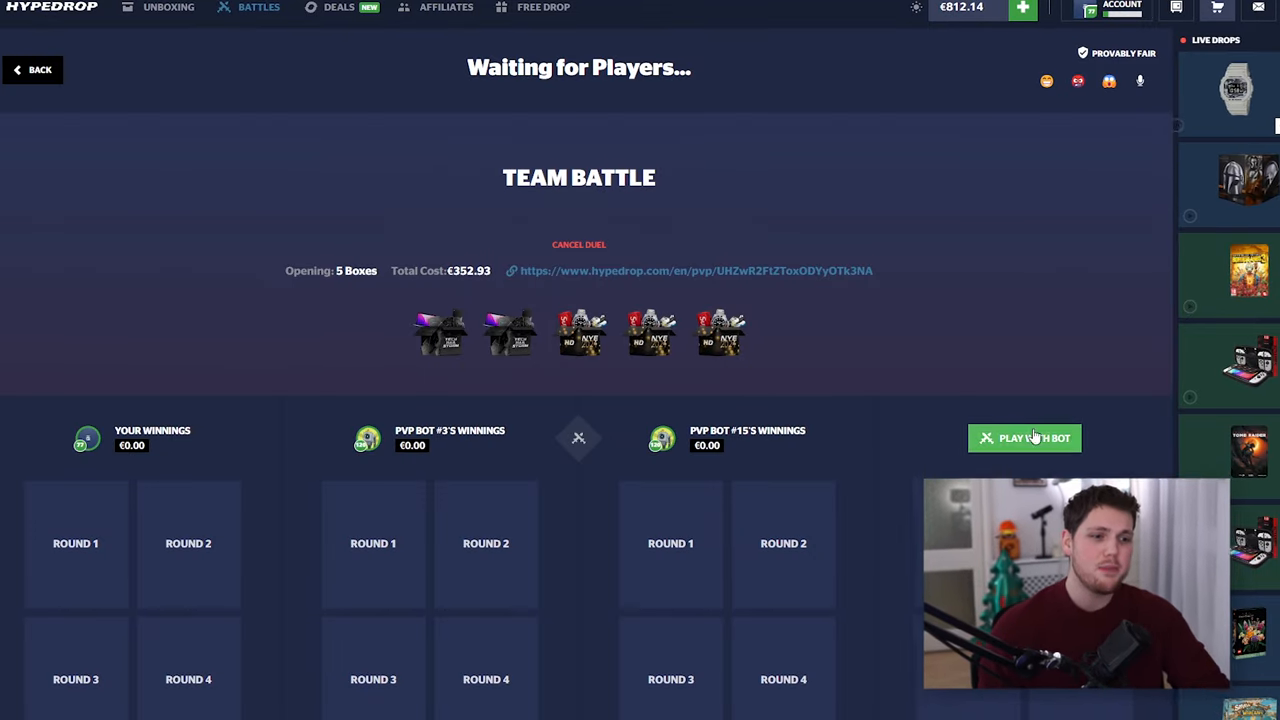
pyautogui.click(1024, 438)
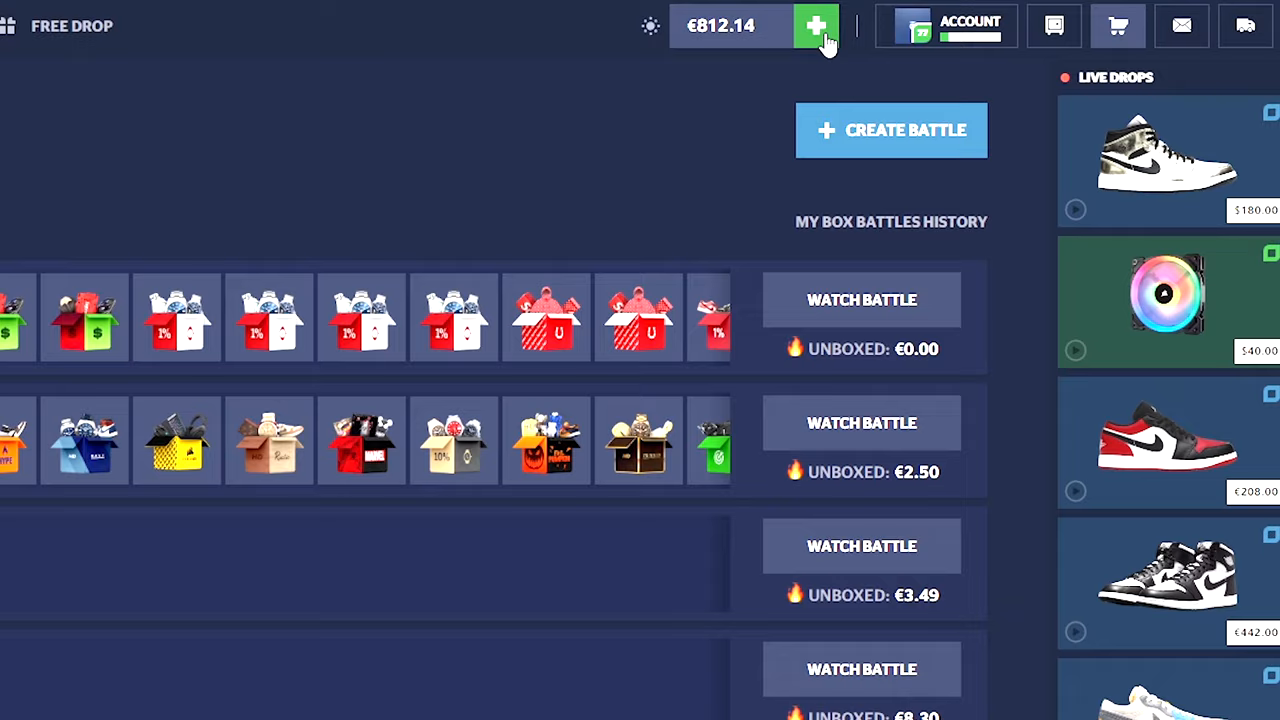
# - Start setting up a new box battle and bring up the box catalogue
pyautogui.click(816, 24)
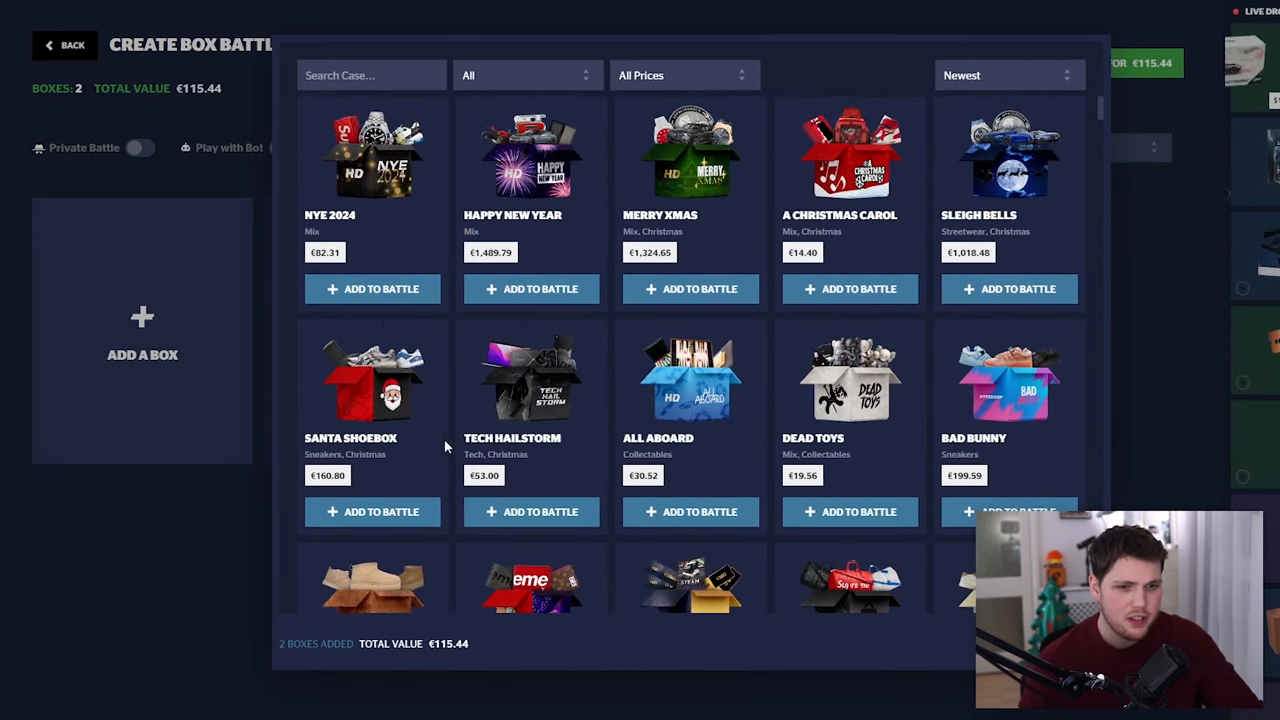
# - Add the remaining NYE 2024 boxes, create the €362.37 battle and fill the seats with bots
pyautogui.click(372, 288)
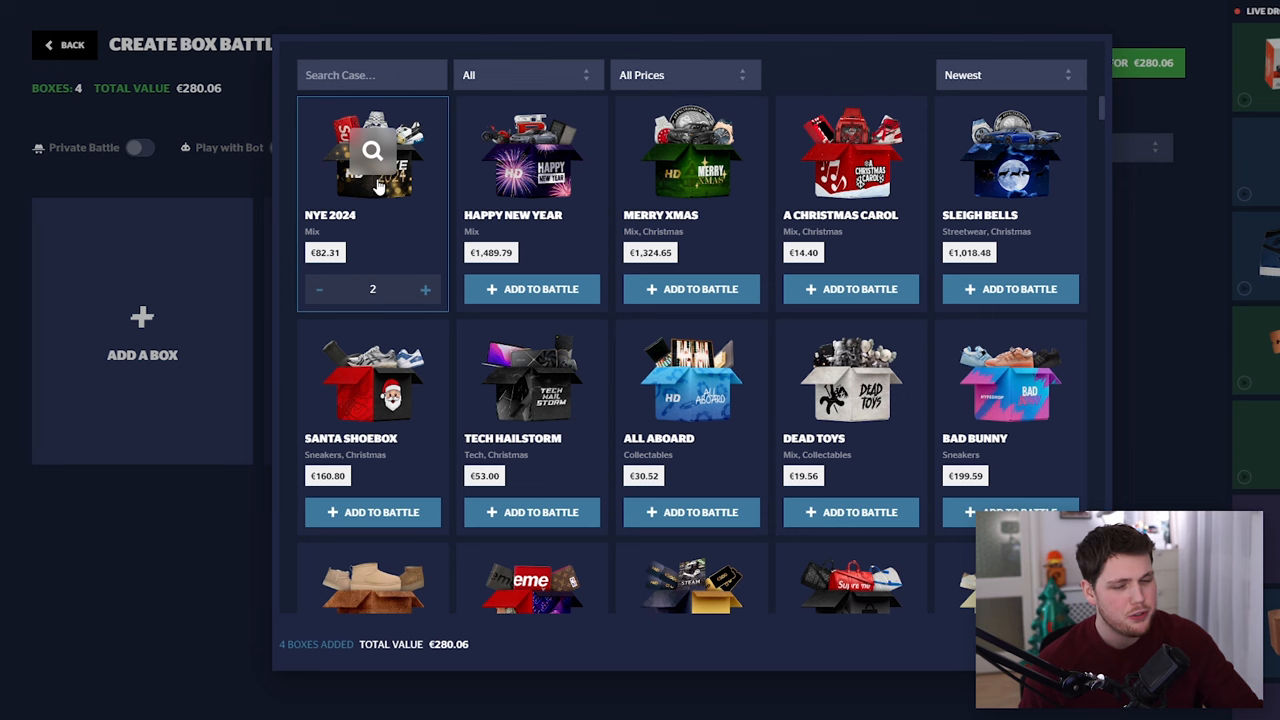
pyautogui.click(424, 288)
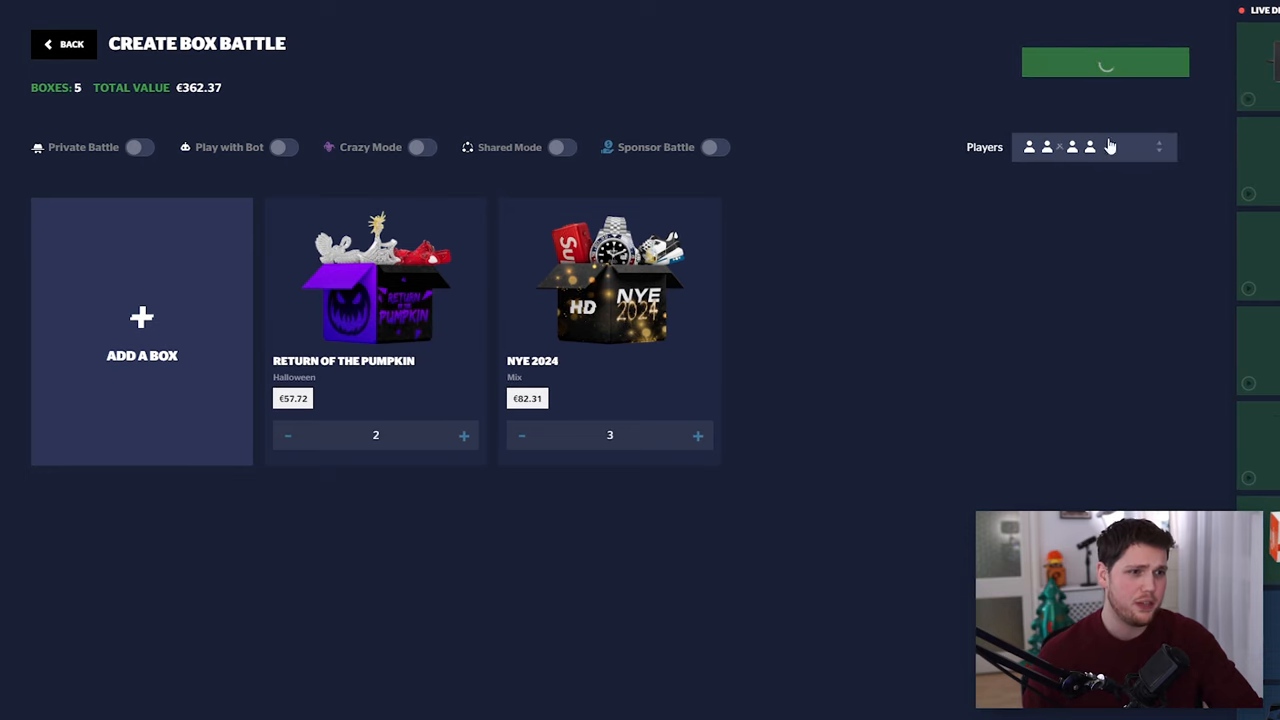
pyautogui.click(1104, 62)
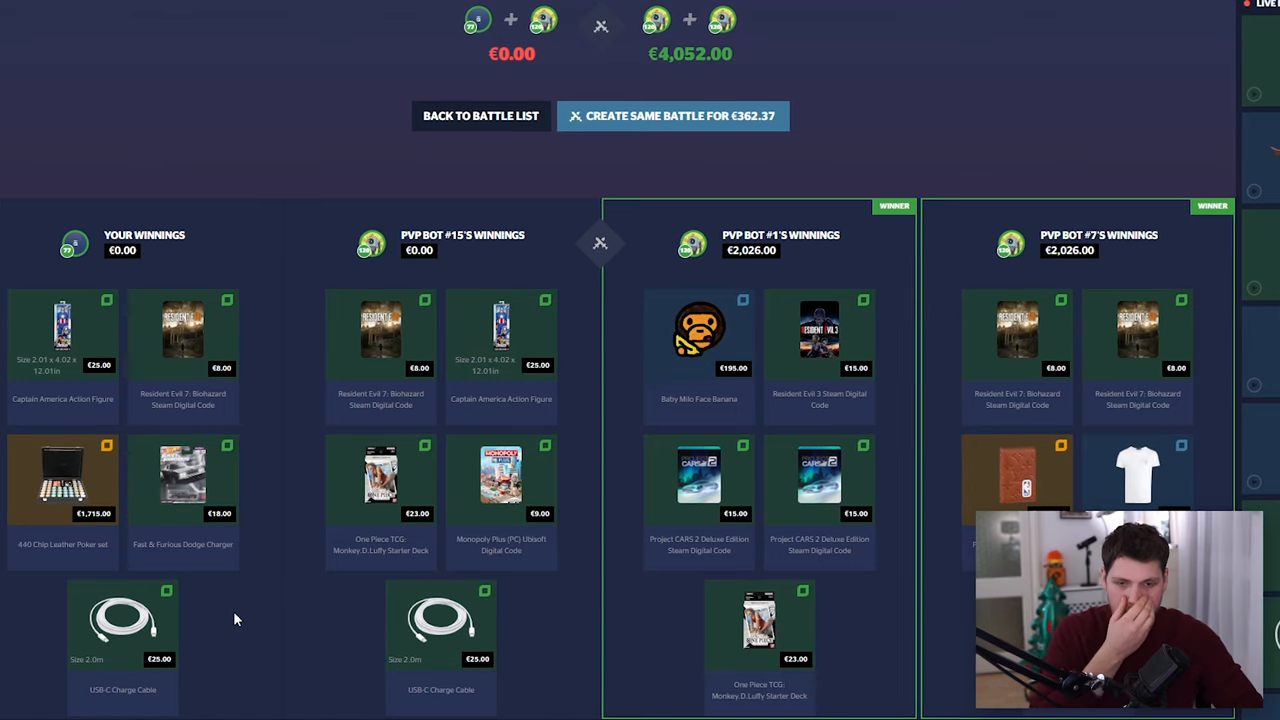
# - Begin a fresh battle setup and change the number of players
pyautogui.click(672, 114)
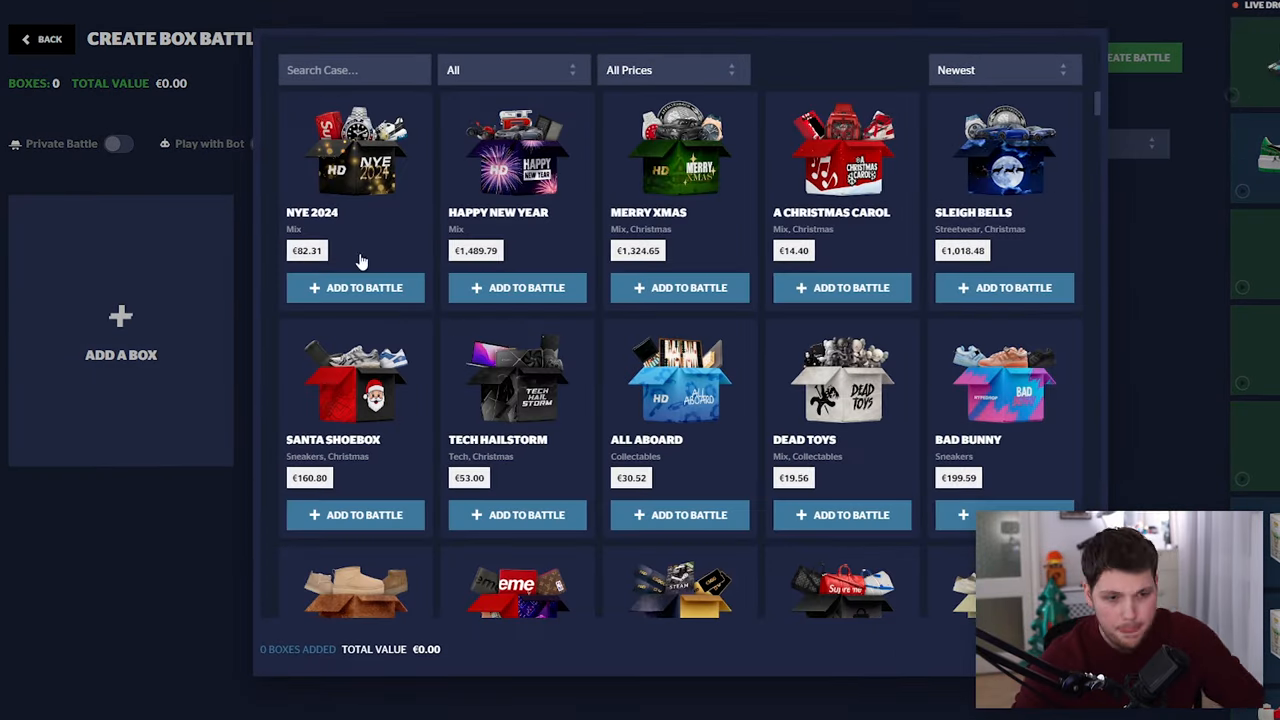
pyautogui.scroll(-3)
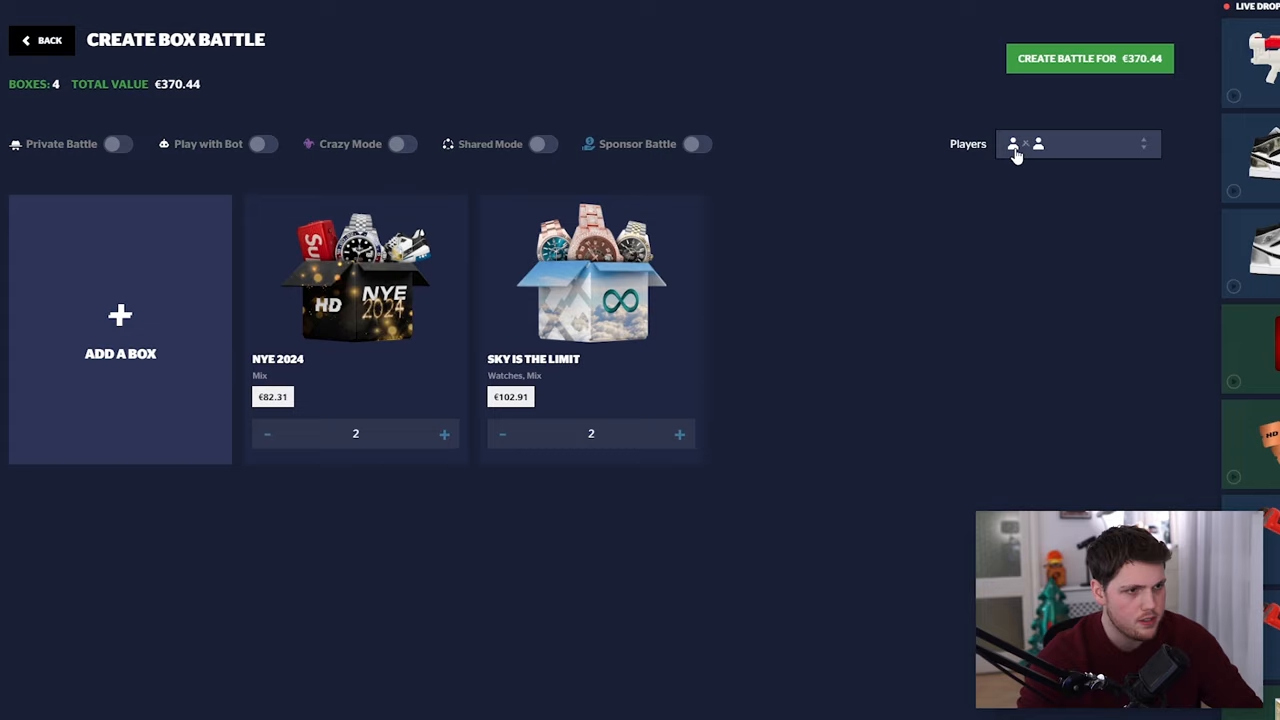
pyautogui.click(1088, 58)
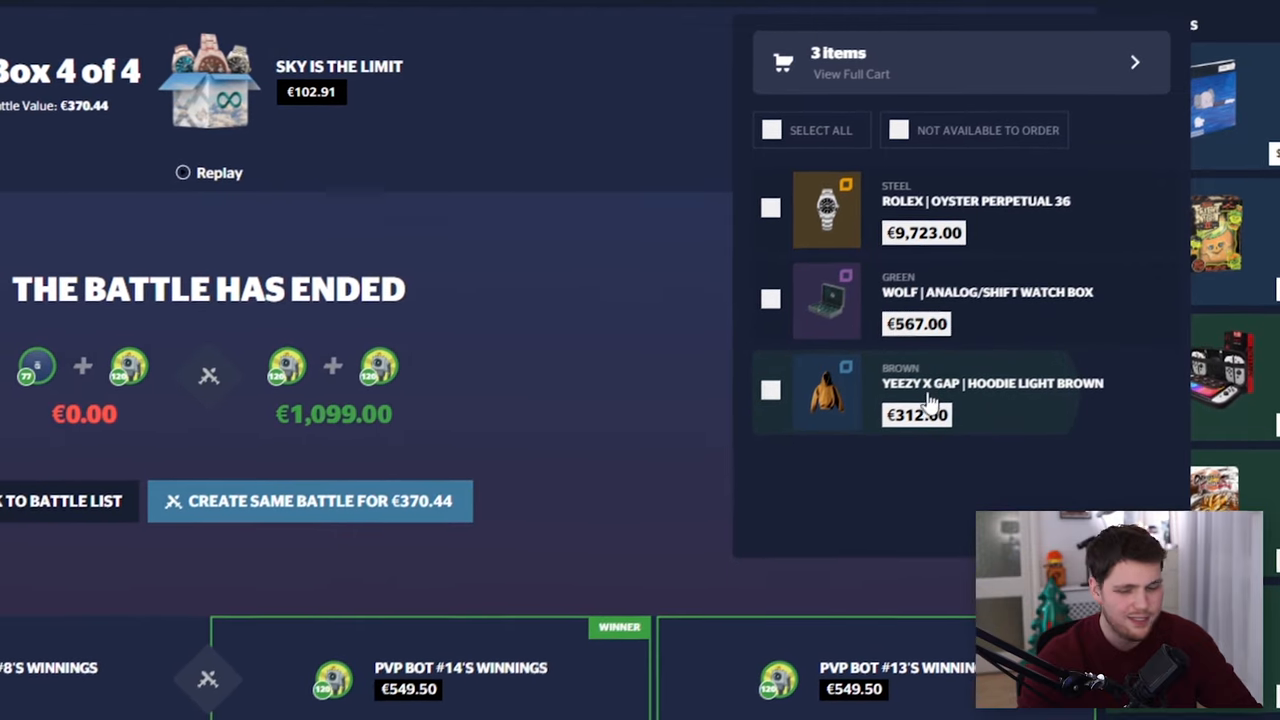
# - Select the brown Yeezy x Gap hoodie and sell it back for €312.00
pyautogui.click(770, 390)
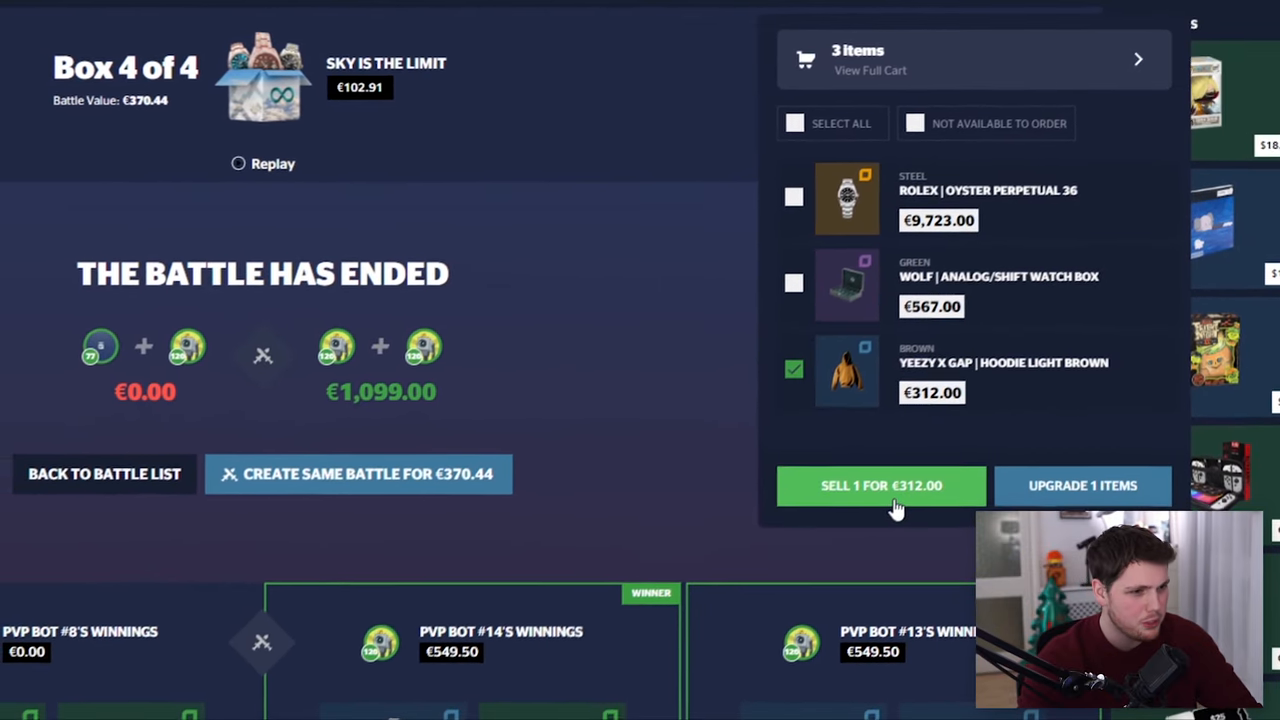
pyautogui.click(358, 474)
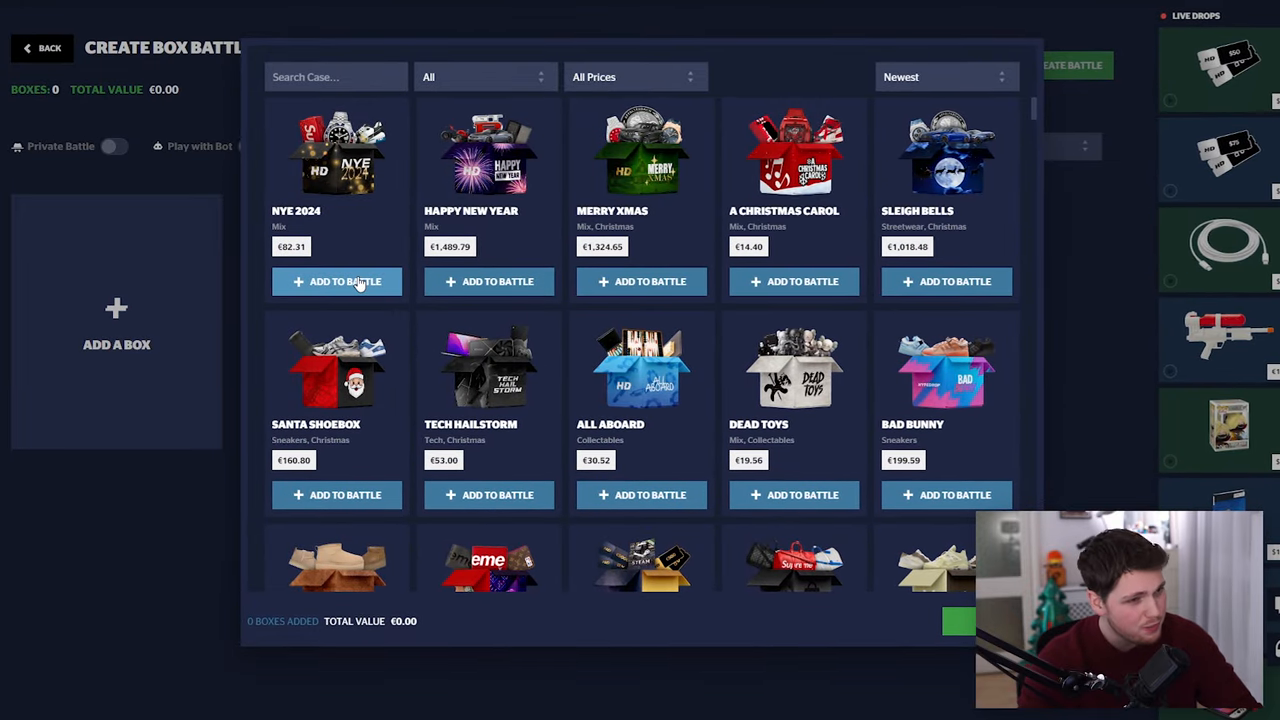
# - Add the NYE 2024 box to the battle and browse further down the box catalogue
pyautogui.click(336, 280)
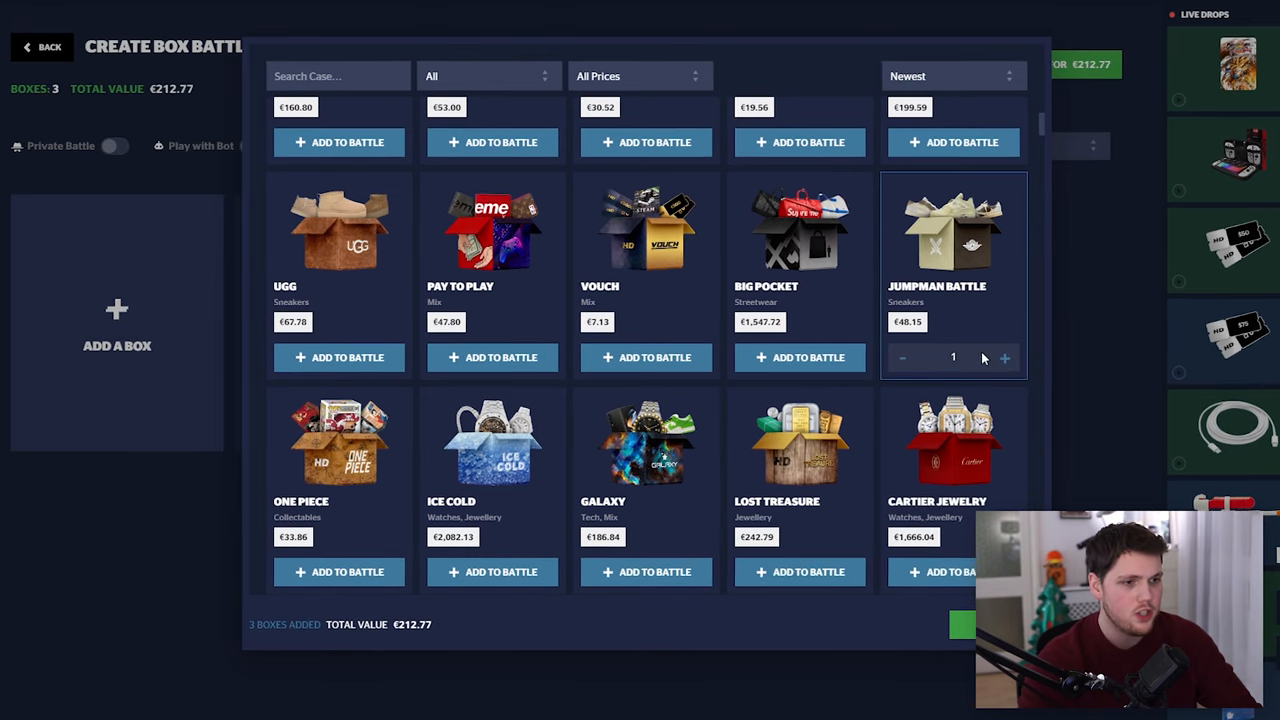
pyautogui.scroll(-3)
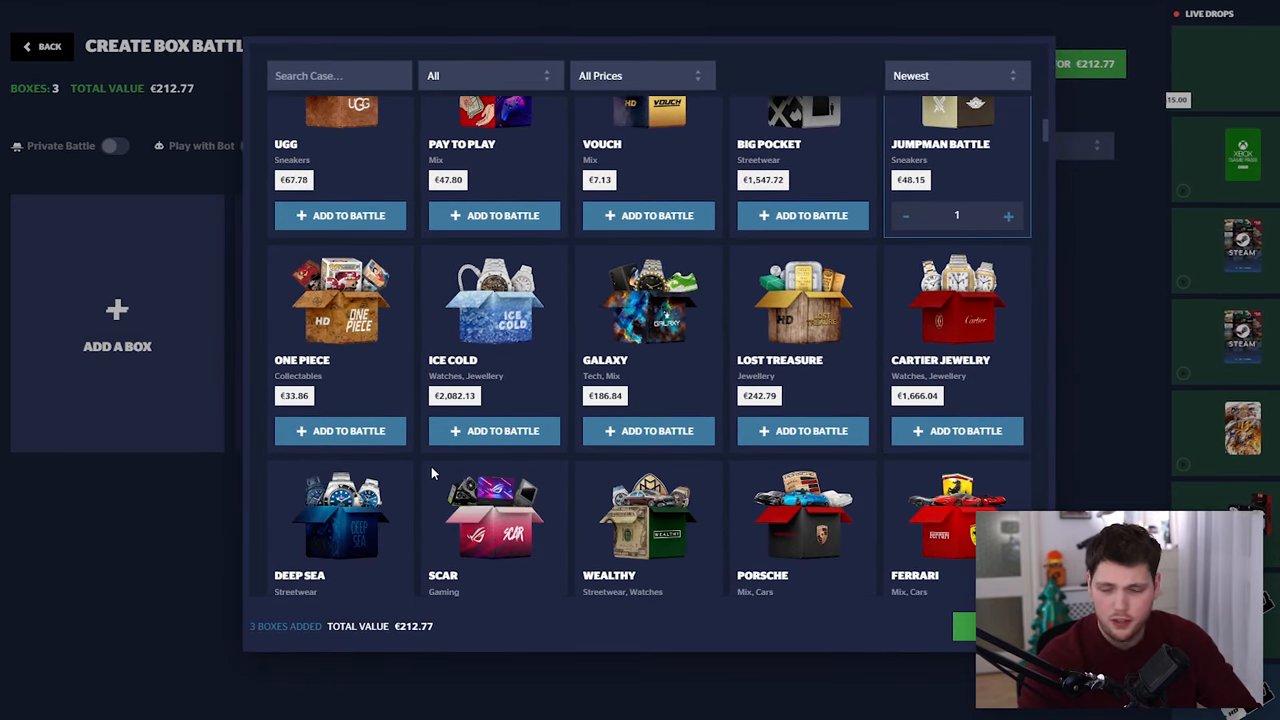
pyautogui.scroll(-3)
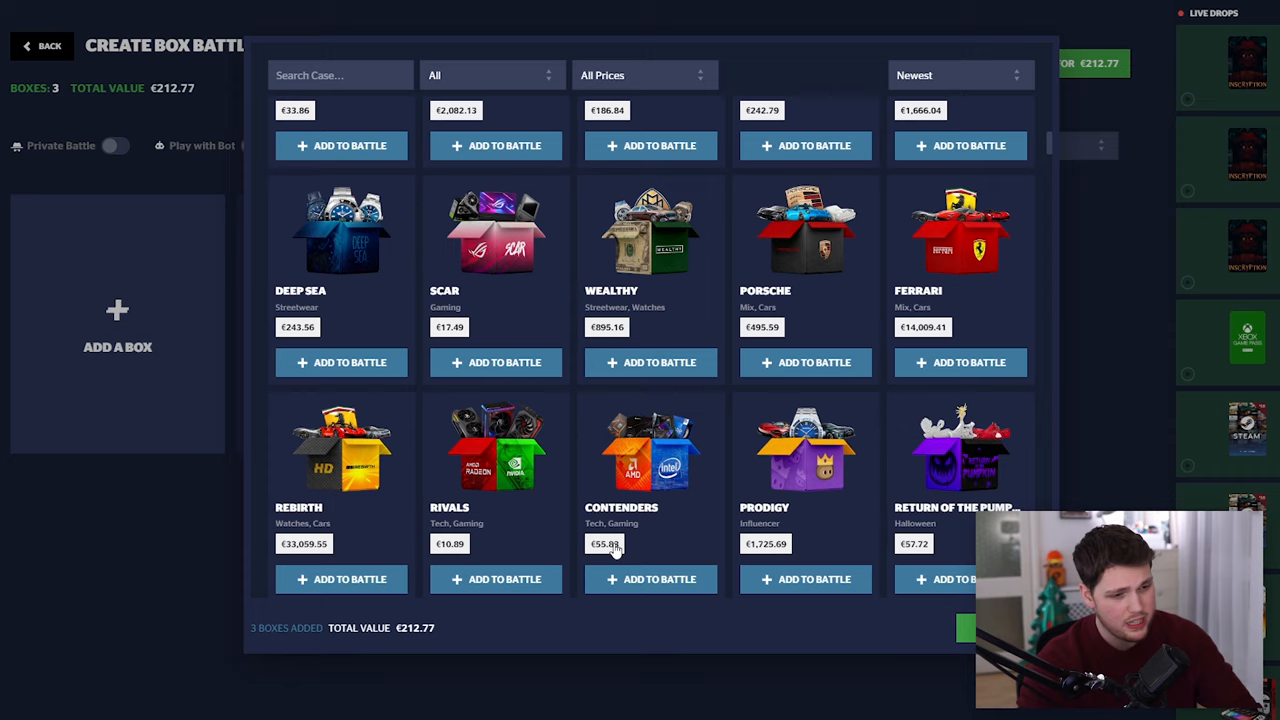
pyautogui.scroll(-3)
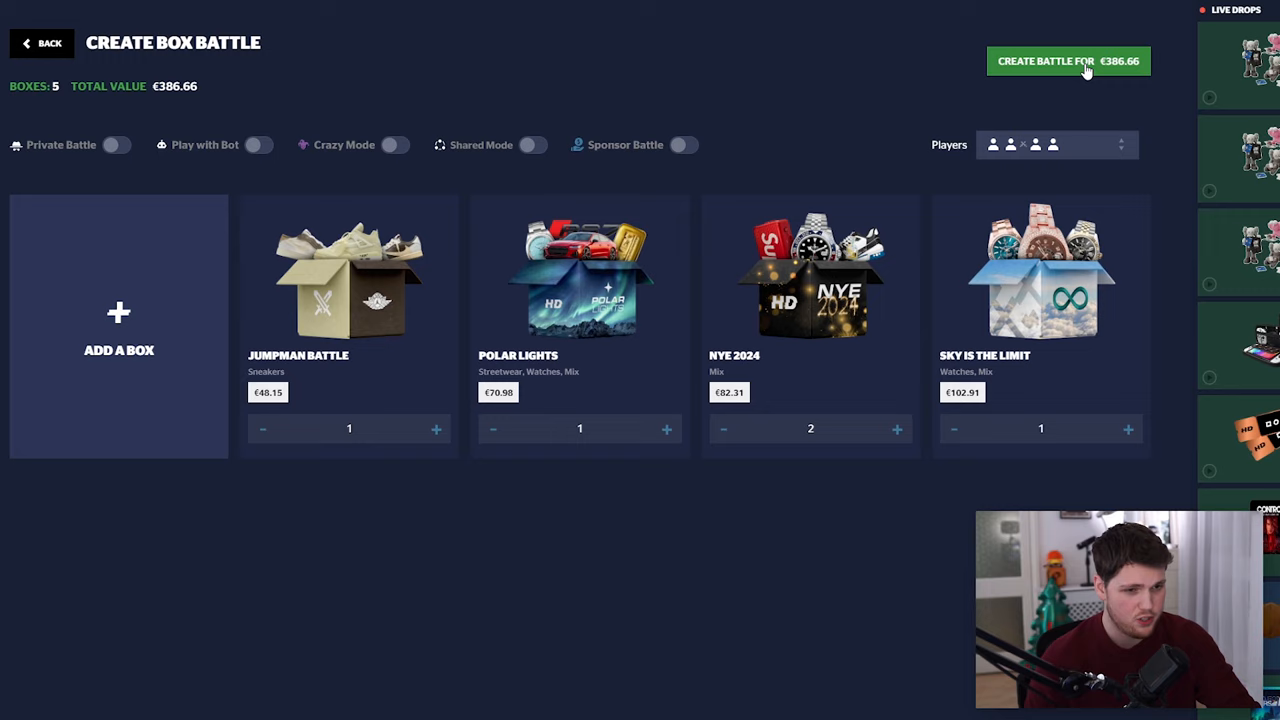
# - Create the €386.66 five-box battle and fill an empty player slot with a bot
pyautogui.click(1068, 60)
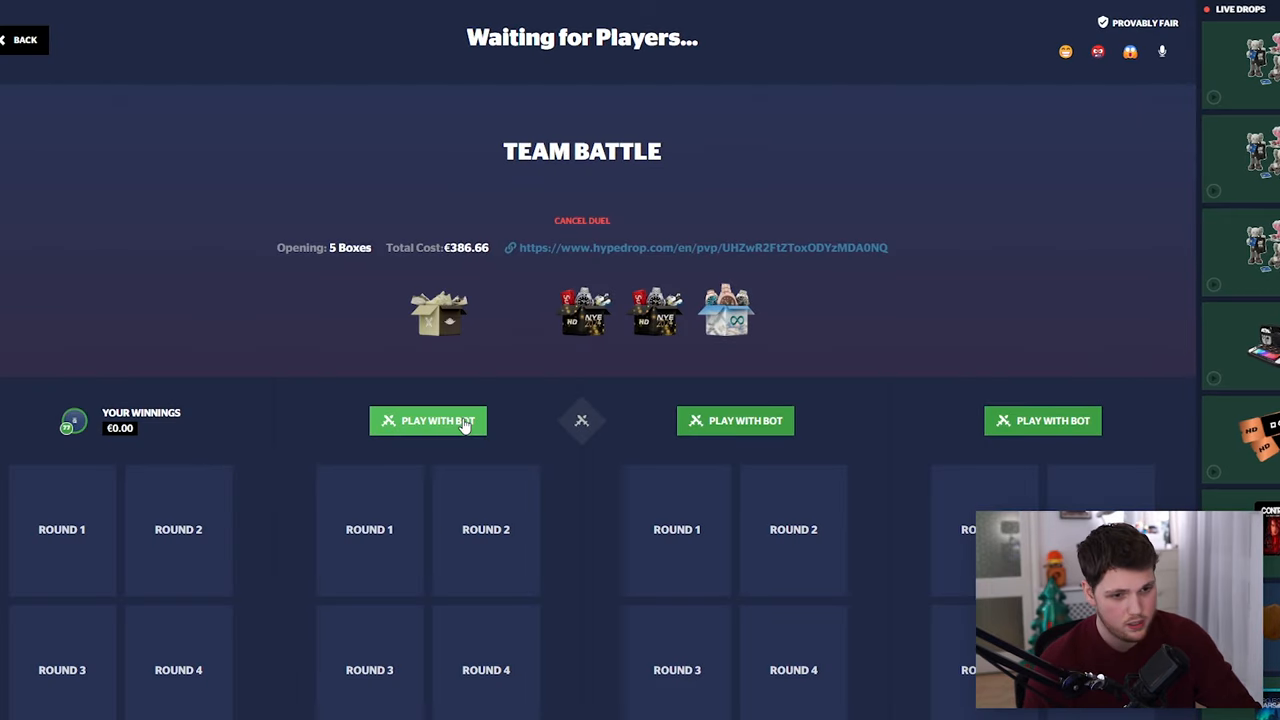
pyautogui.click(428, 420)
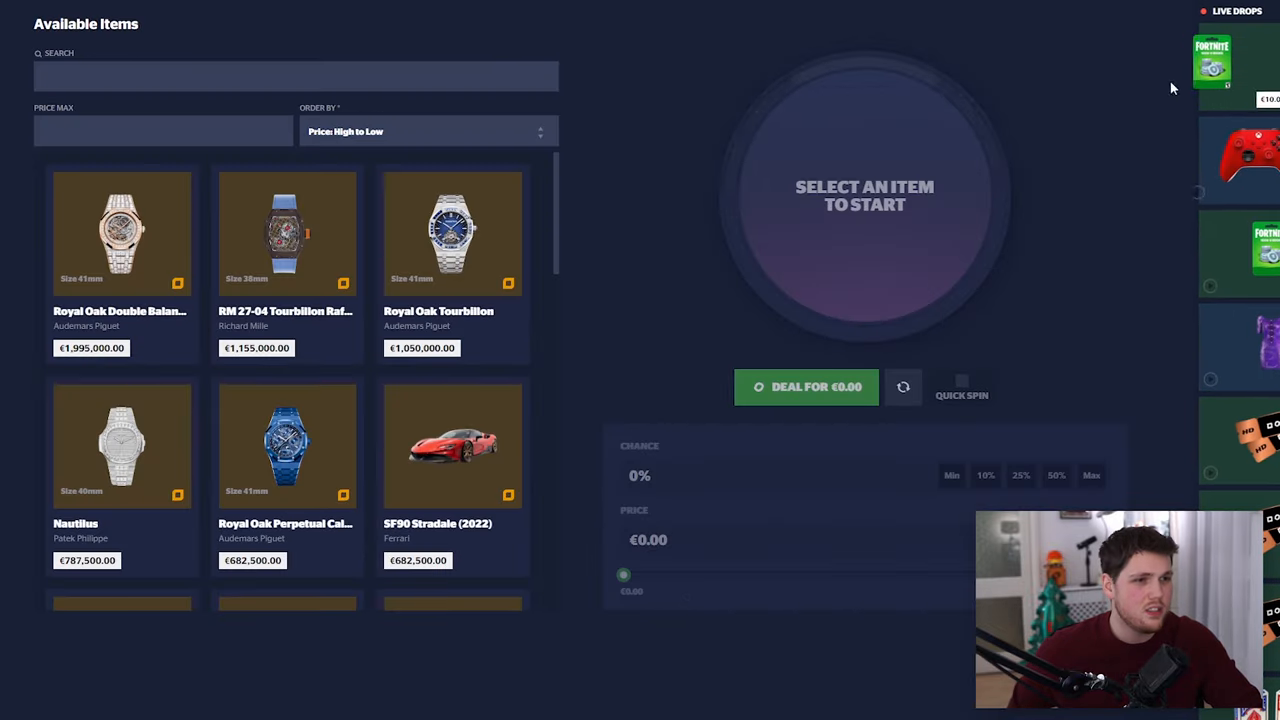
# - Set Price Max to 250, pick the €250 Voucher and start the €4.67 upgrade roll
pyautogui.write('250')
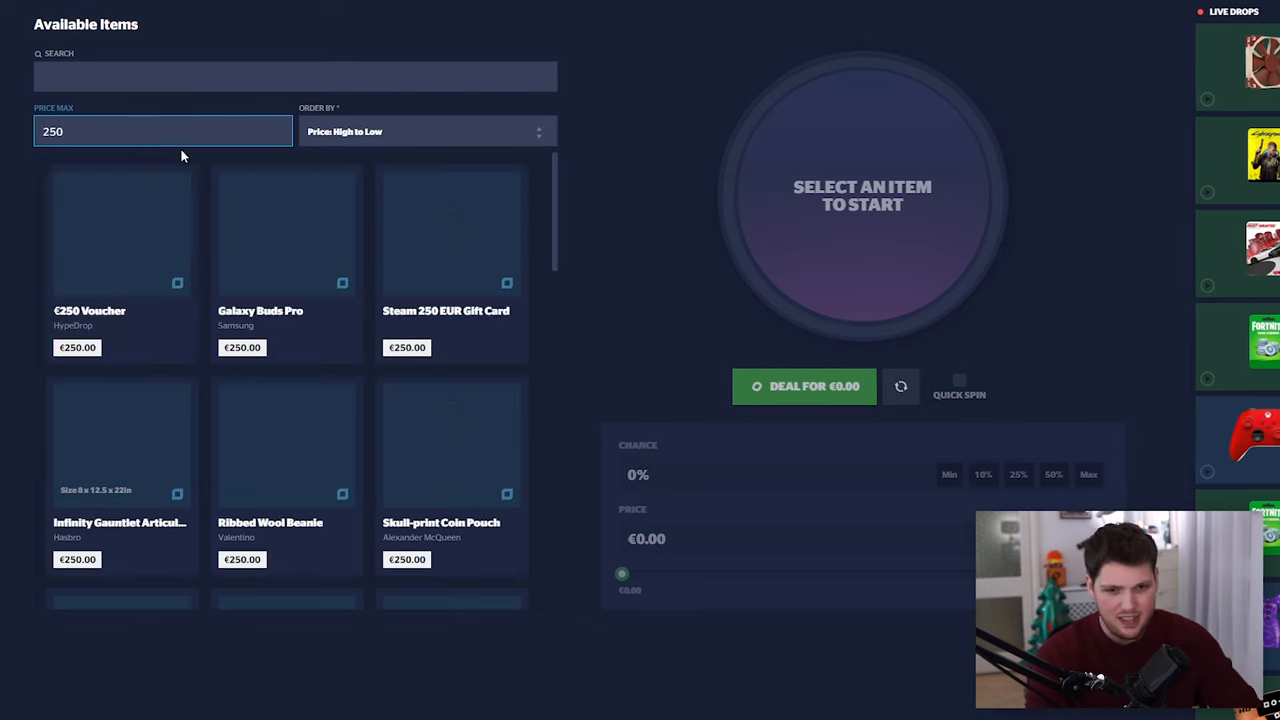
pyautogui.click(120, 232)
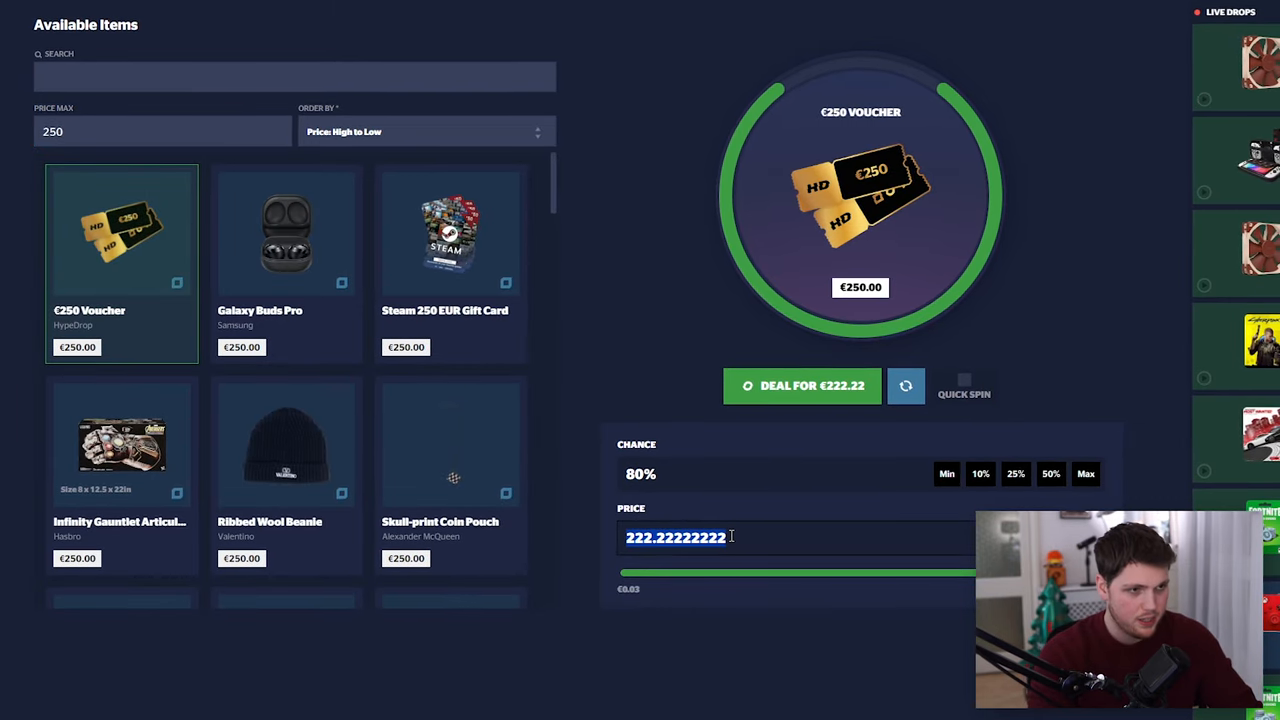
pyautogui.click(800, 384)
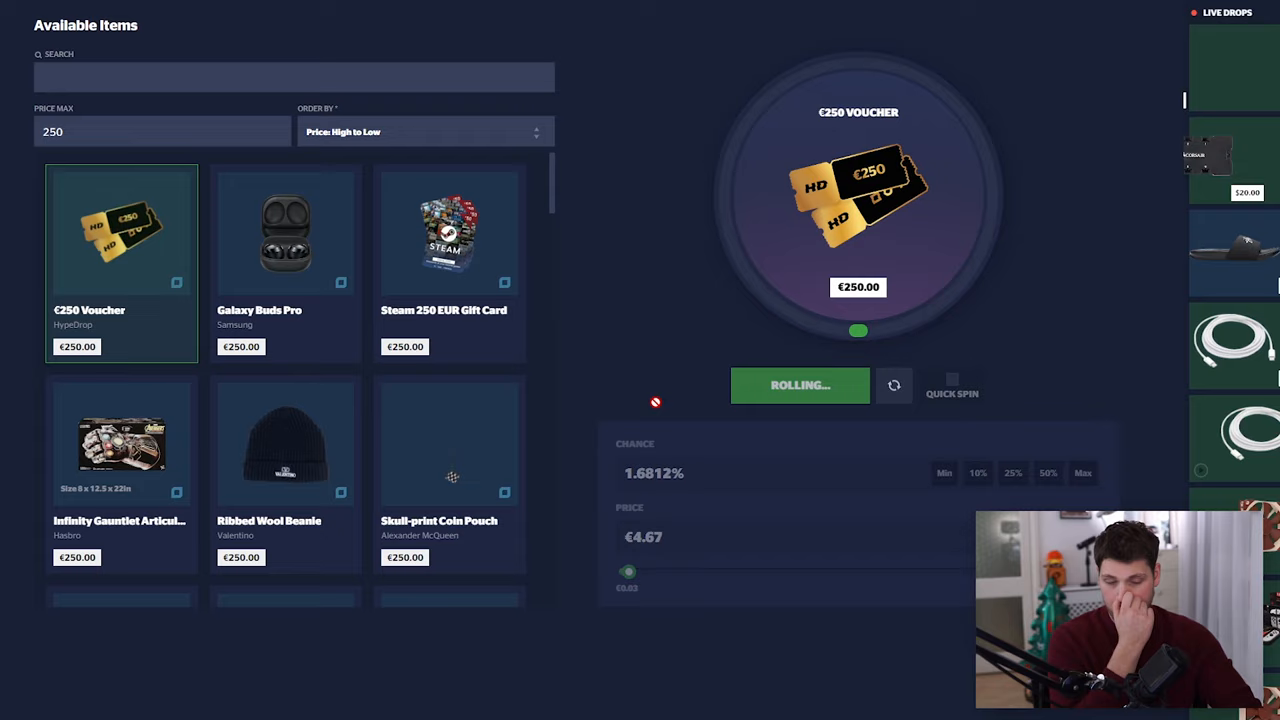